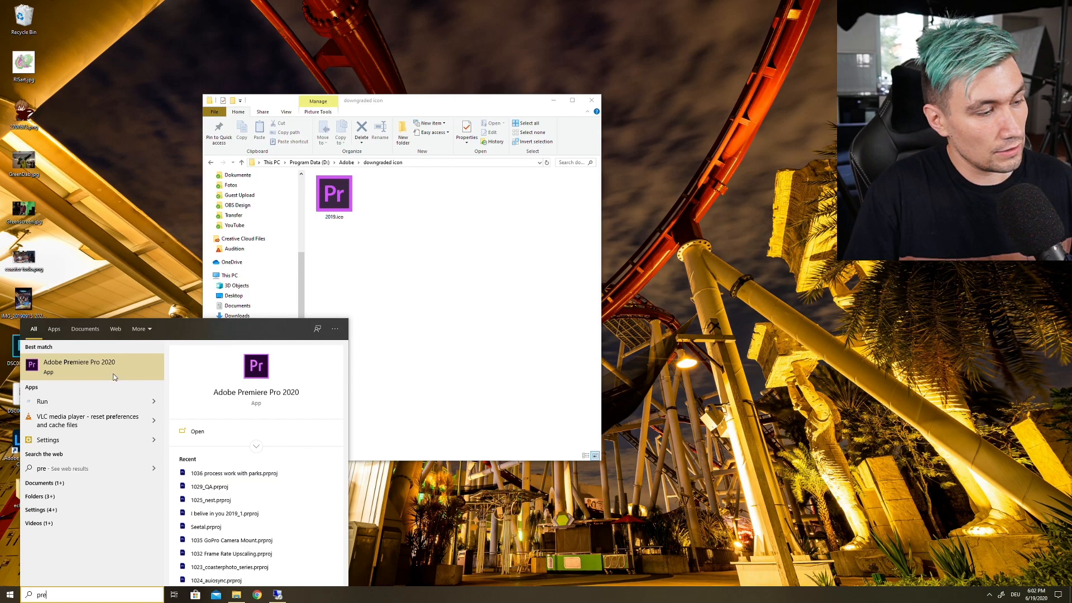
Locate the Adobe Premiere Pro 2020 Start Menu shortcut and bring up its Properties
{"action": "right_click", "coordinate": [79, 367]}
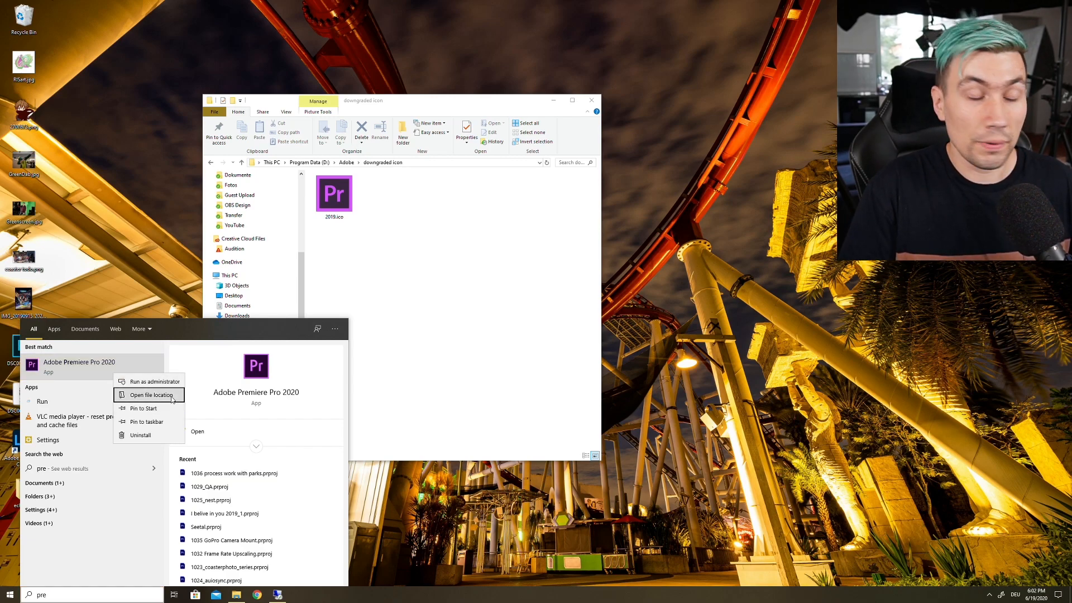
{"action": "left_click", "coordinate": [147, 394]}
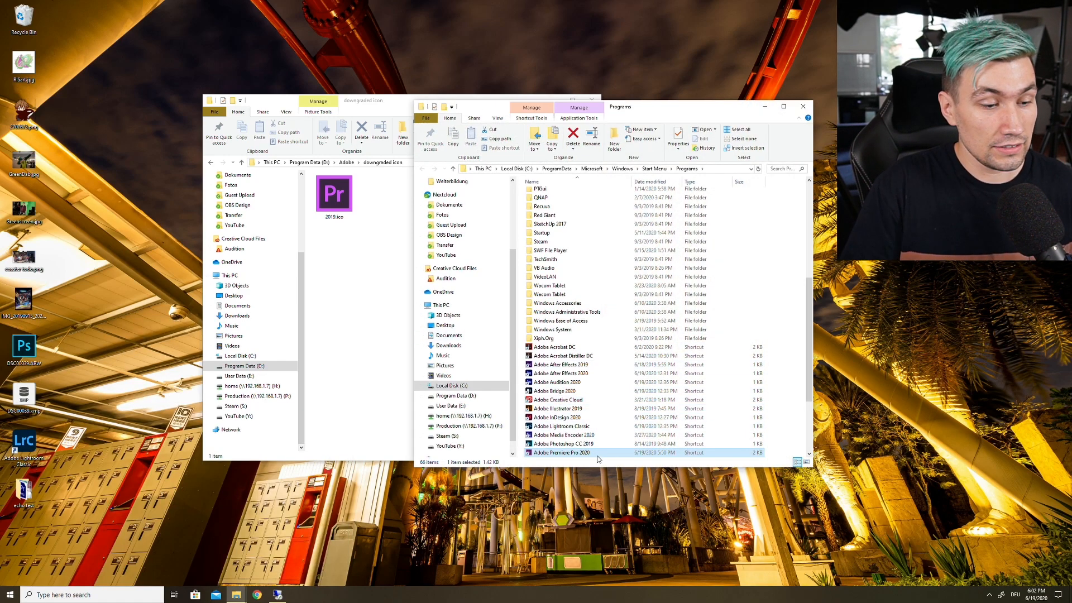
{"action": "right_click", "coordinate": [562, 453]}
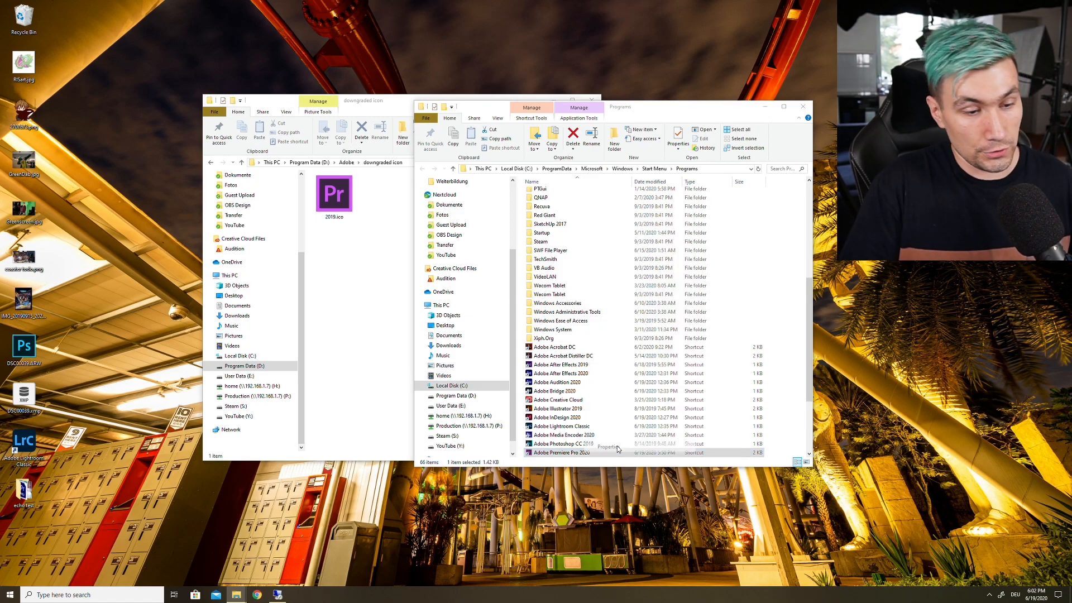
{"action": "left_click", "coordinate": [606, 447]}
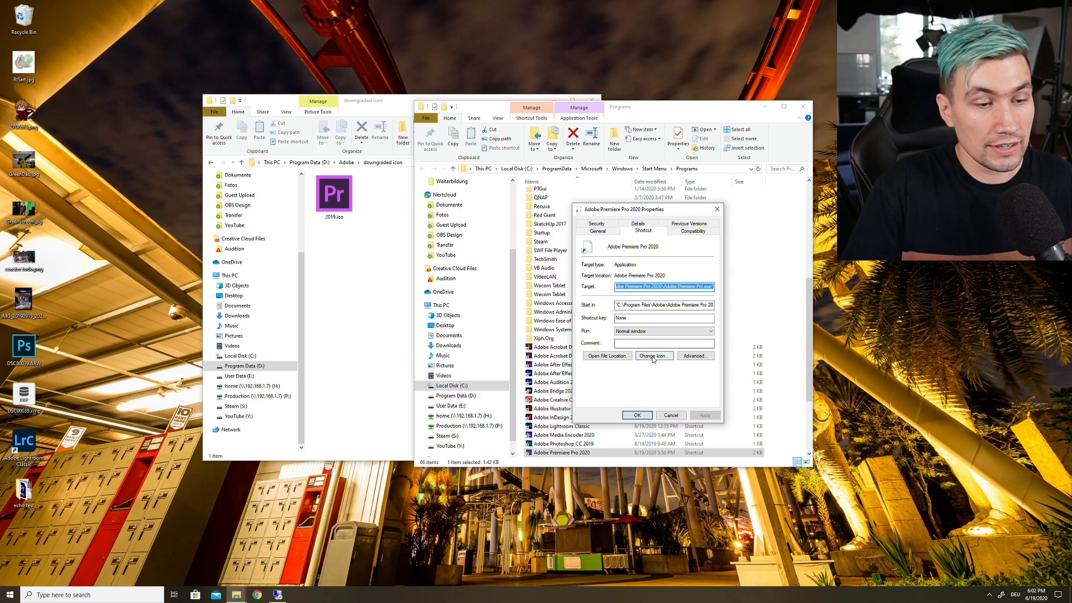
Swap the shortcut's icon for 2019.ico from the downgraded icon folder and apply it
{"action": "left_click", "coordinate": [654, 355]}
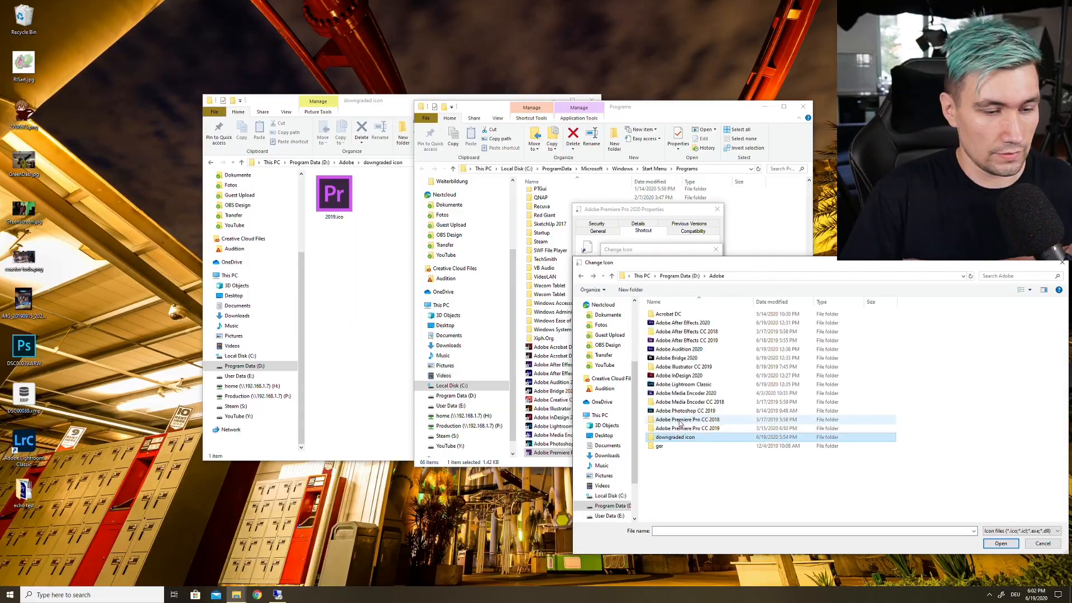
{"action": "double_click", "coordinate": [676, 437]}
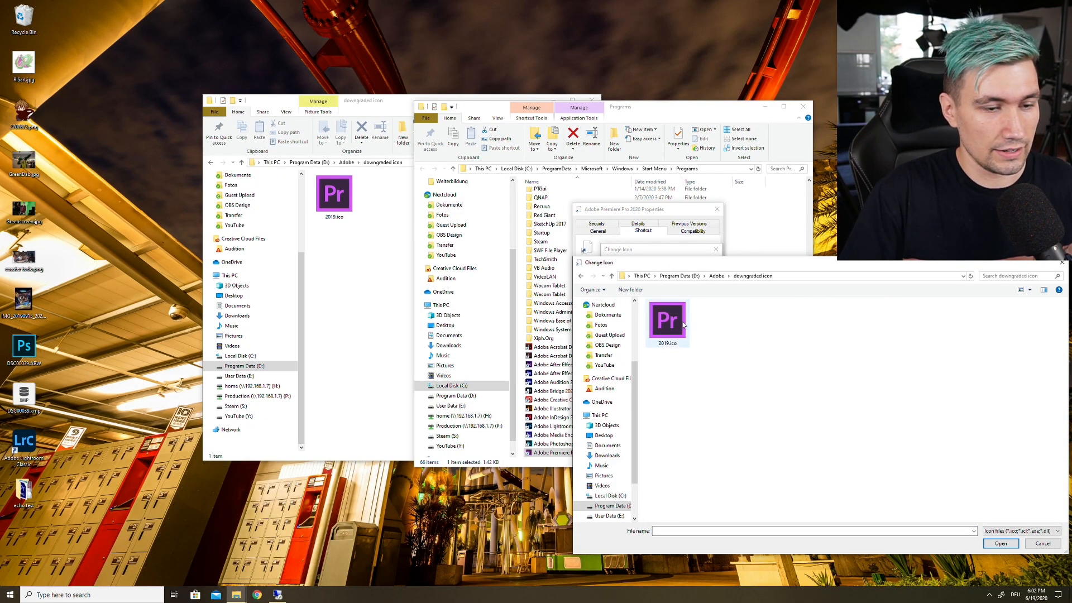
{"action": "left_click", "coordinate": [668, 322]}
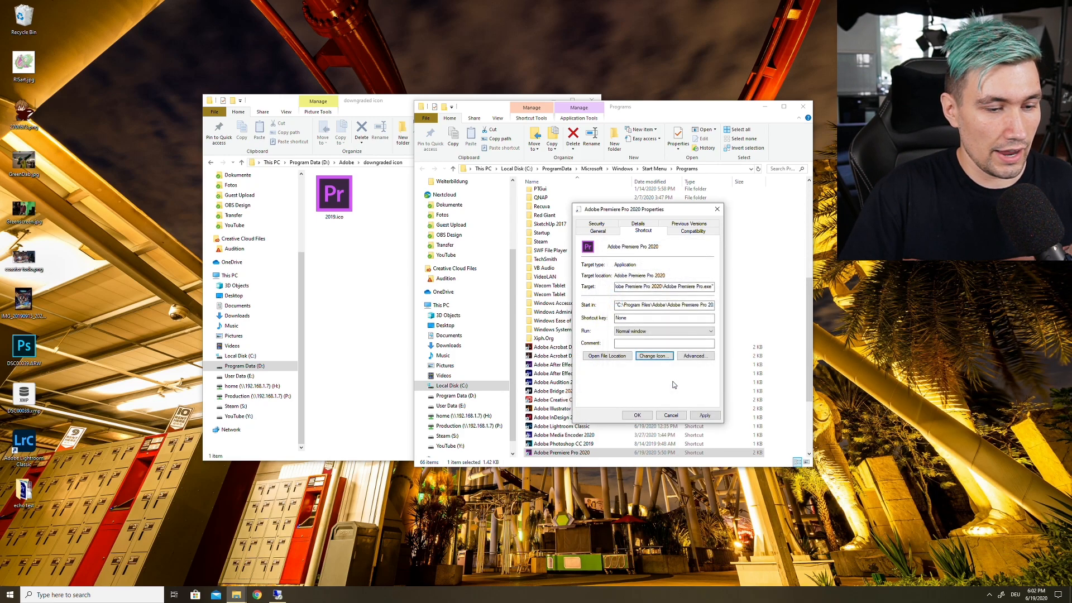
{"action": "left_click", "coordinate": [637, 416]}
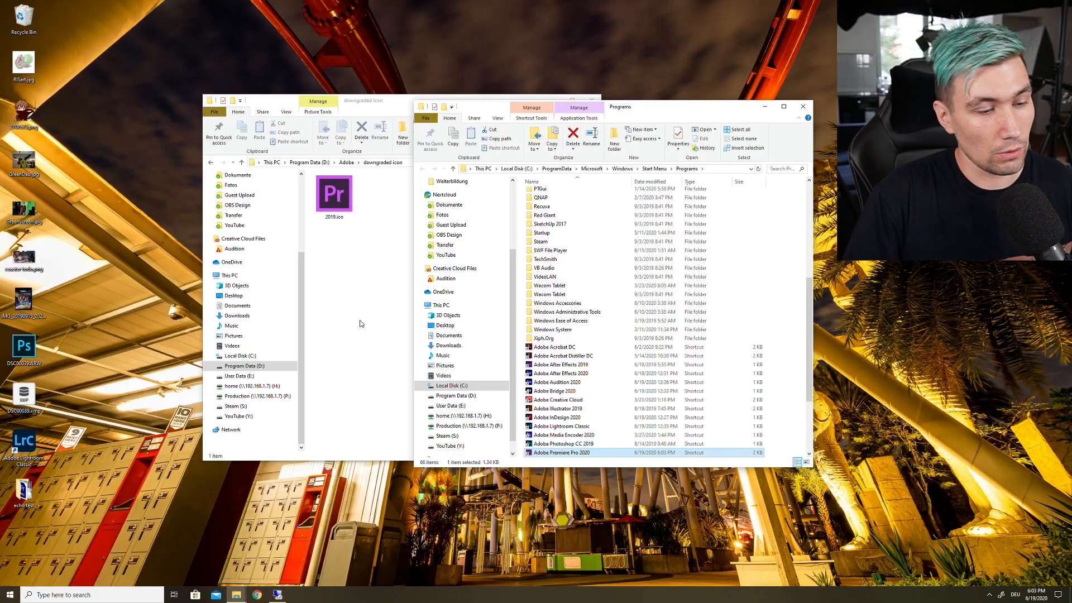
{"action": "mouse_move", "coordinate": [561, 452]}
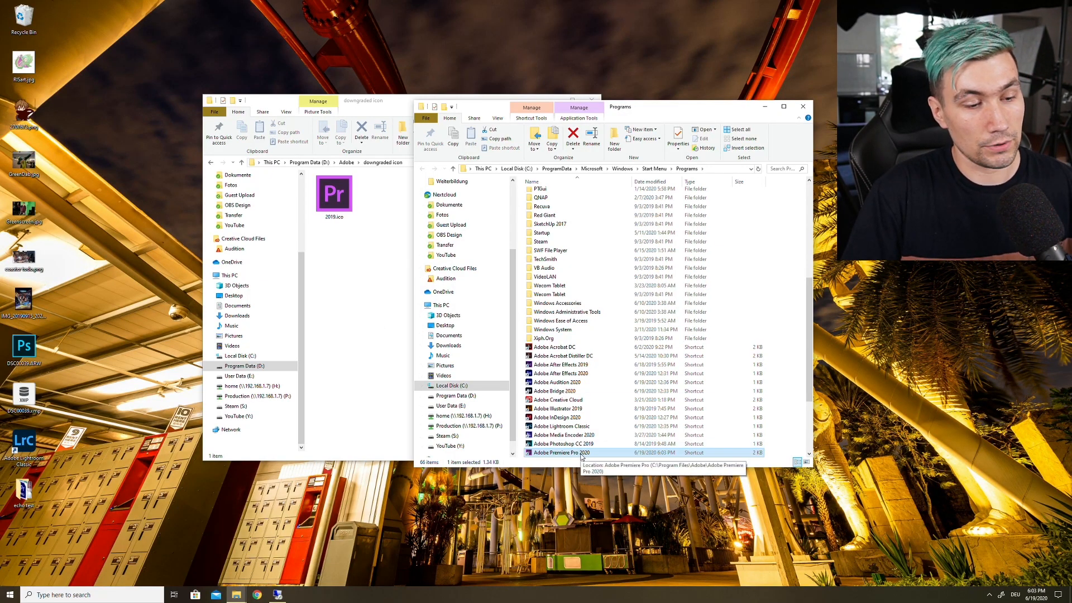
Launch Premiere Pro 2020 from the re-iconed shortcut
{"action": "double_click", "coordinate": [560, 452]}
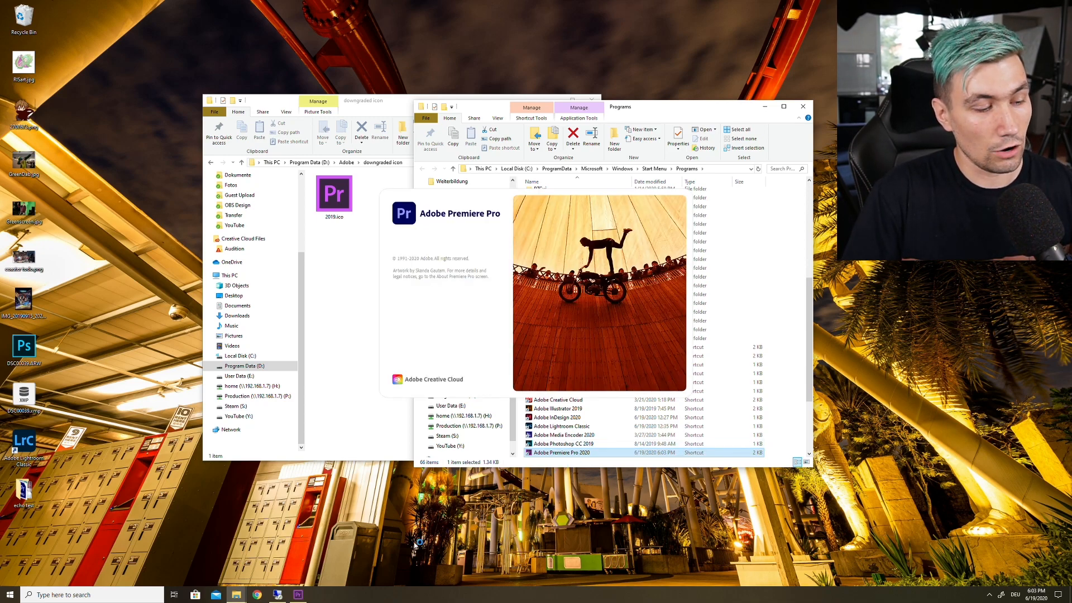
{"action": "mouse_move", "coordinate": [297, 593]}
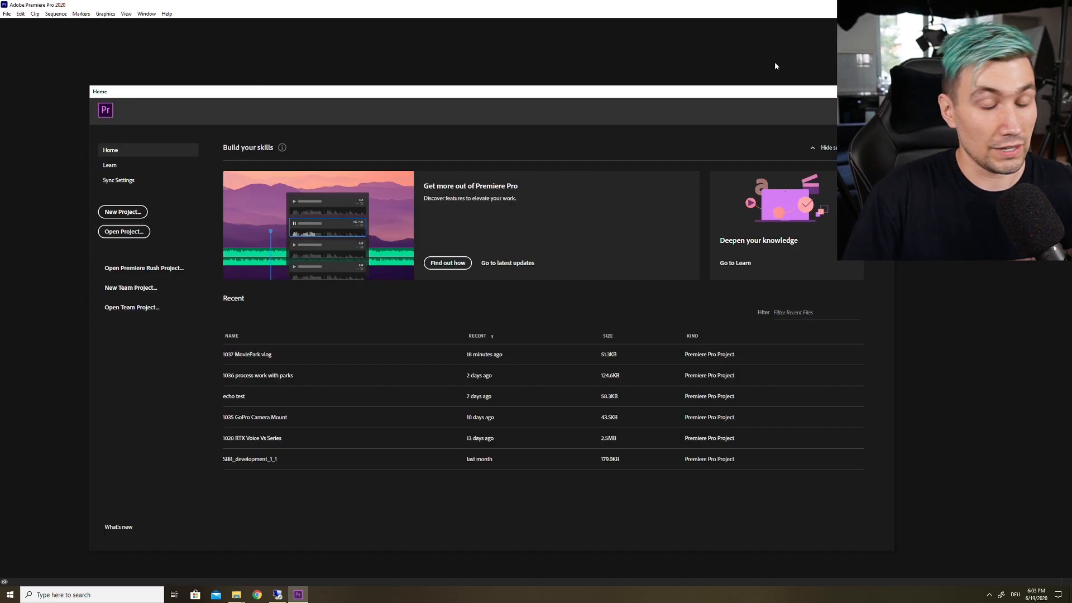
{"action": "mouse_move", "coordinate": [49, 26]}
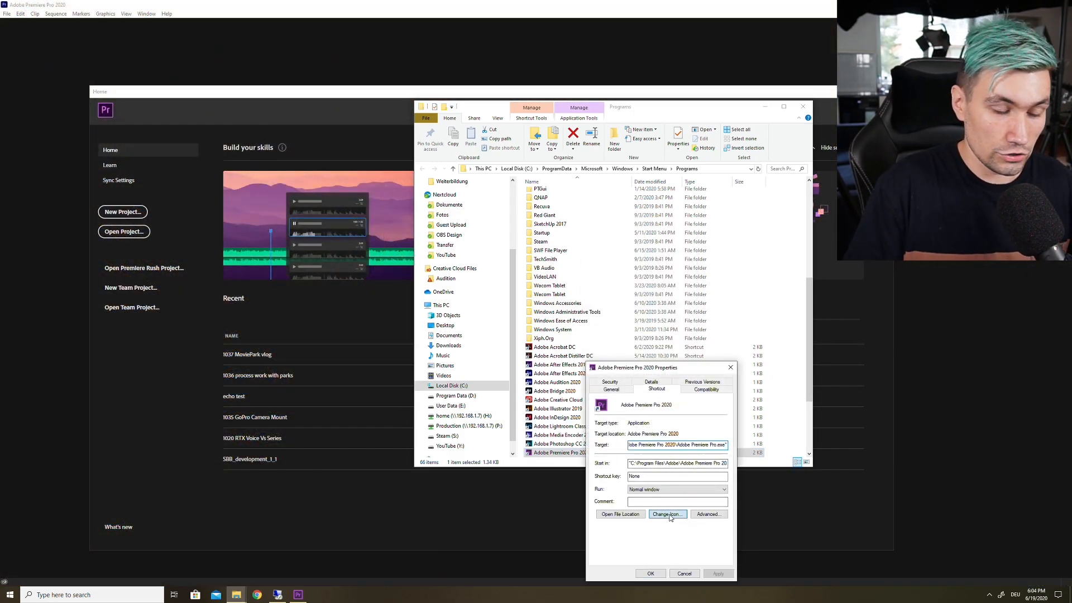
Restore the shortcut's icon to the first icon in the Premiere Pro executable and confirm
{"action": "left_click", "coordinate": [665, 514]}
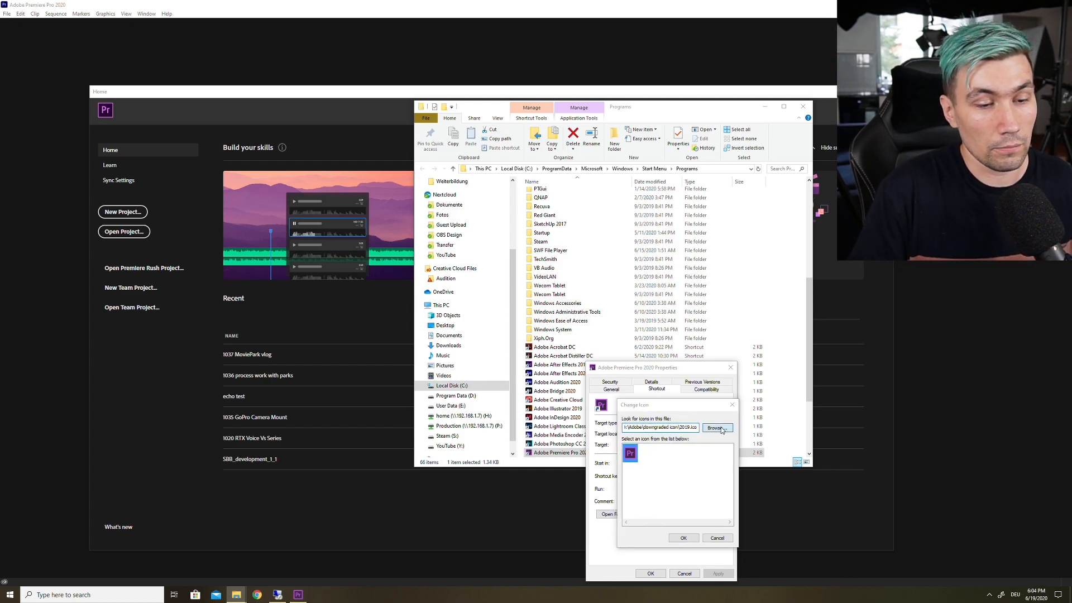
{"action": "left_click", "coordinate": [718, 427]}
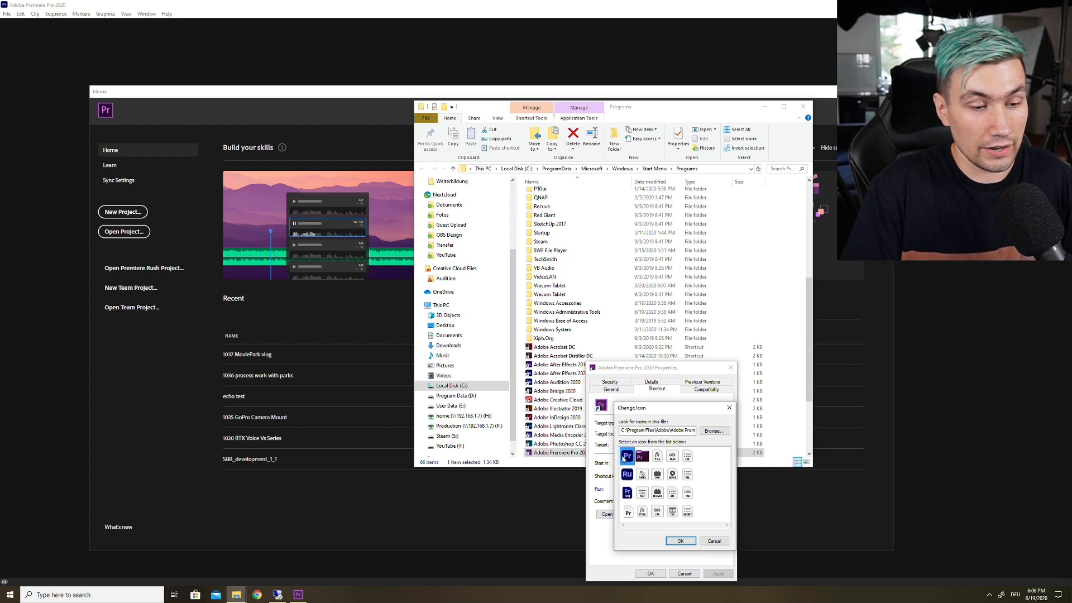
{"action": "left_click", "coordinate": [680, 541]}
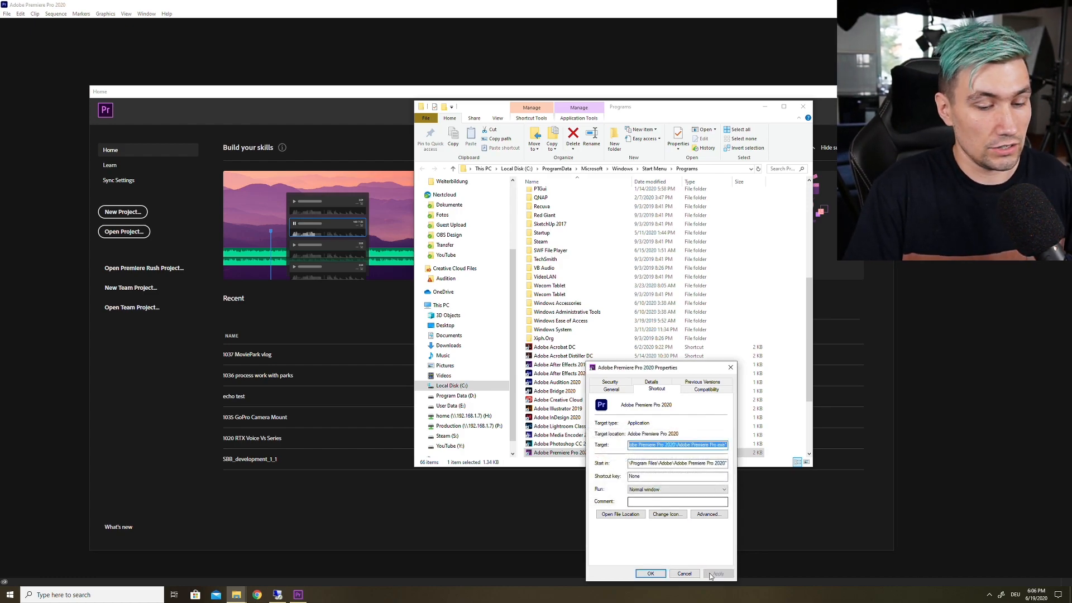
{"action": "left_click", "coordinate": [650, 573]}
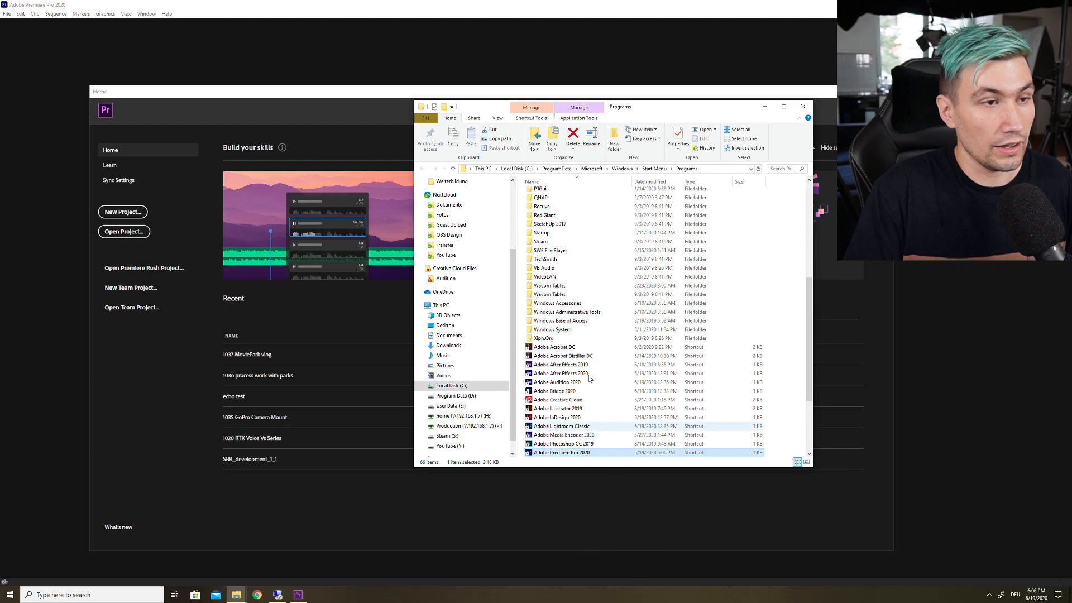
{"action": "left_click", "coordinate": [803, 106]}
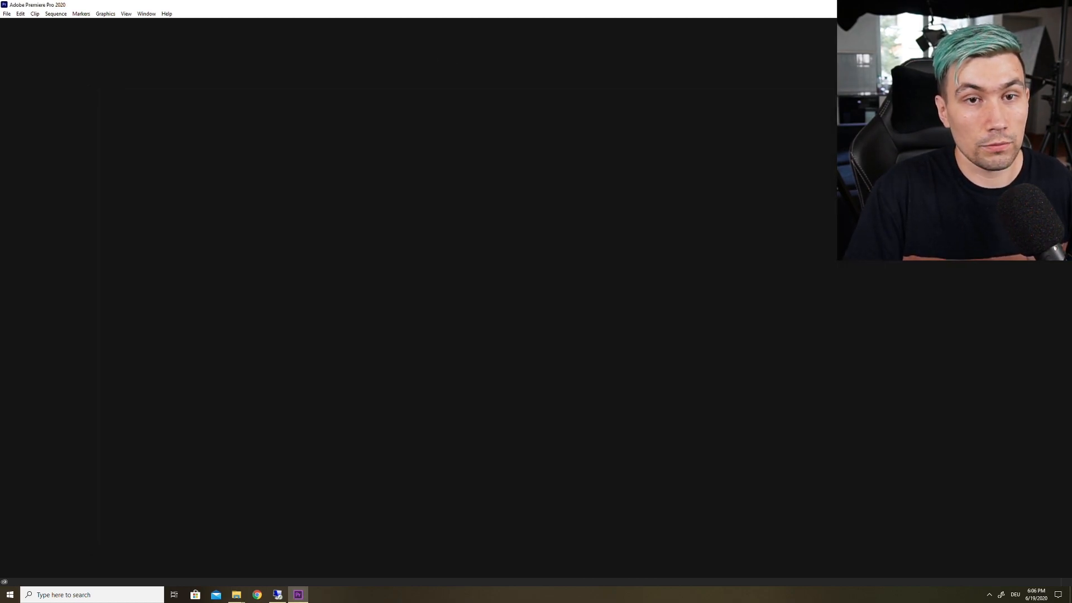